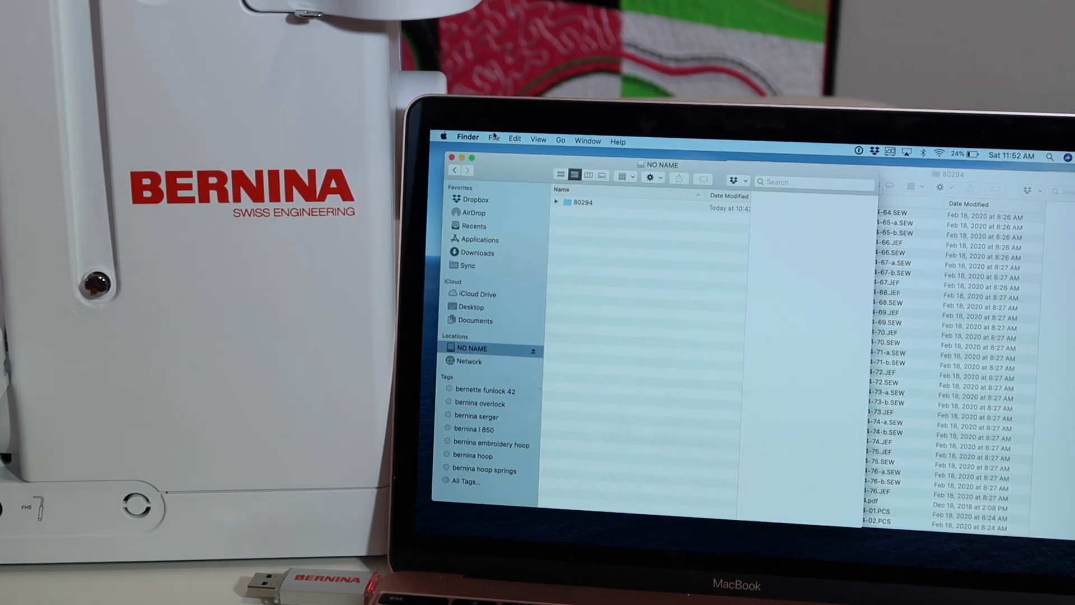
- Make a new folder named 'oesd alpha' on the NO NAME stick and open it
click(493, 141)
text(oesd alpha)
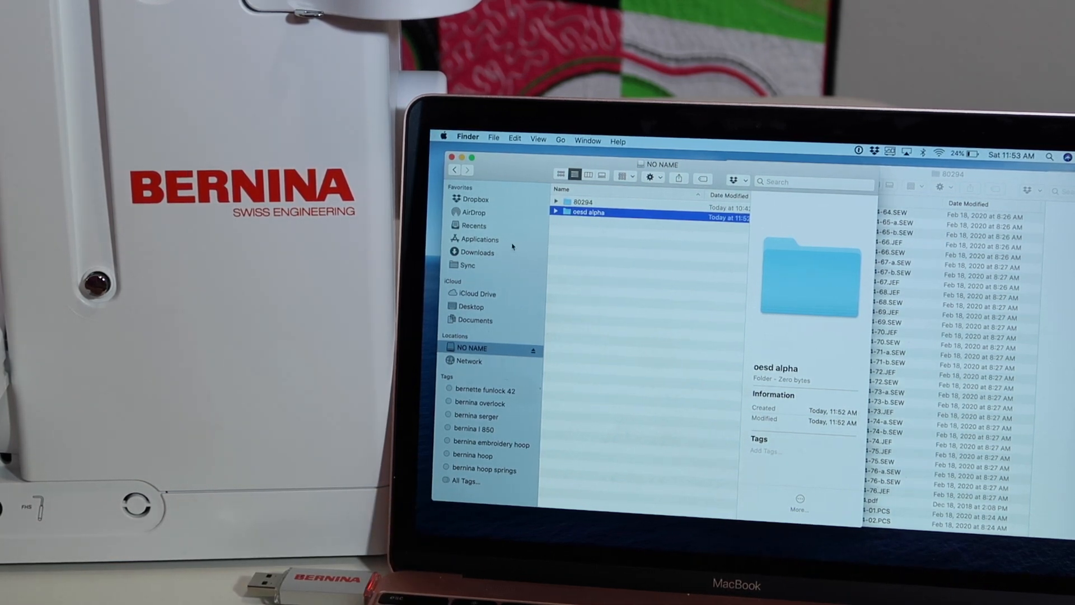
double_click(585, 212)
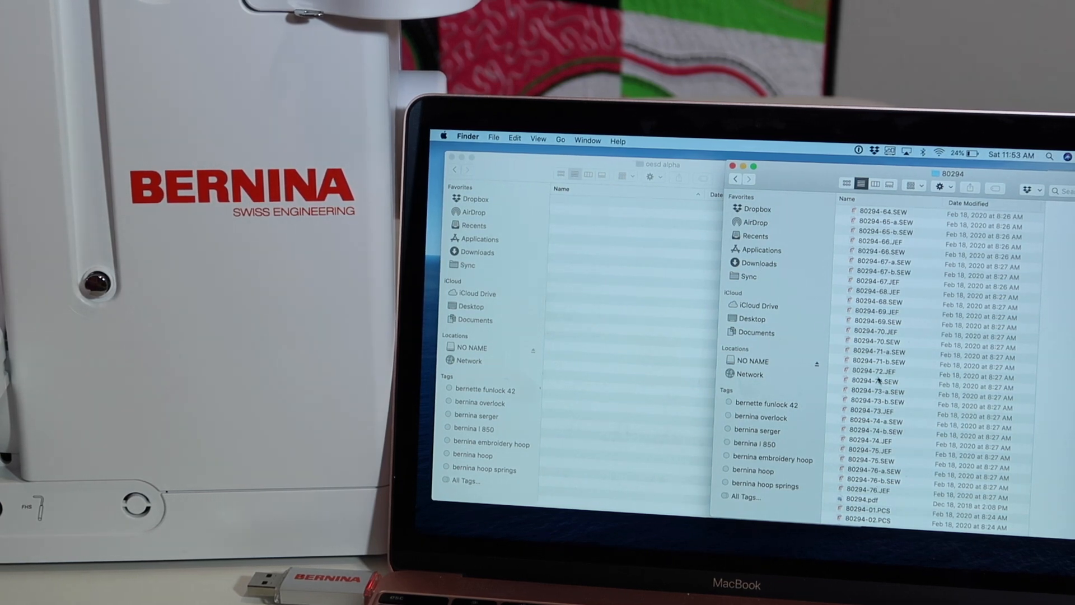
- Select 80294-01.EXP through 80294-76.EXP in the 80294 folder
scroll(down, 3)
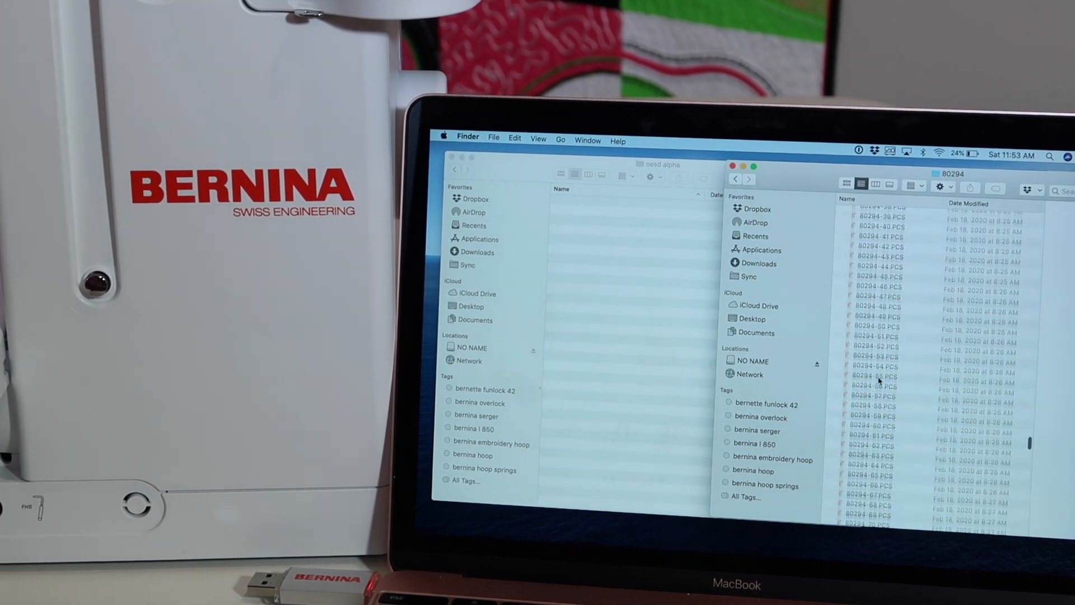
scroll(down, 3)
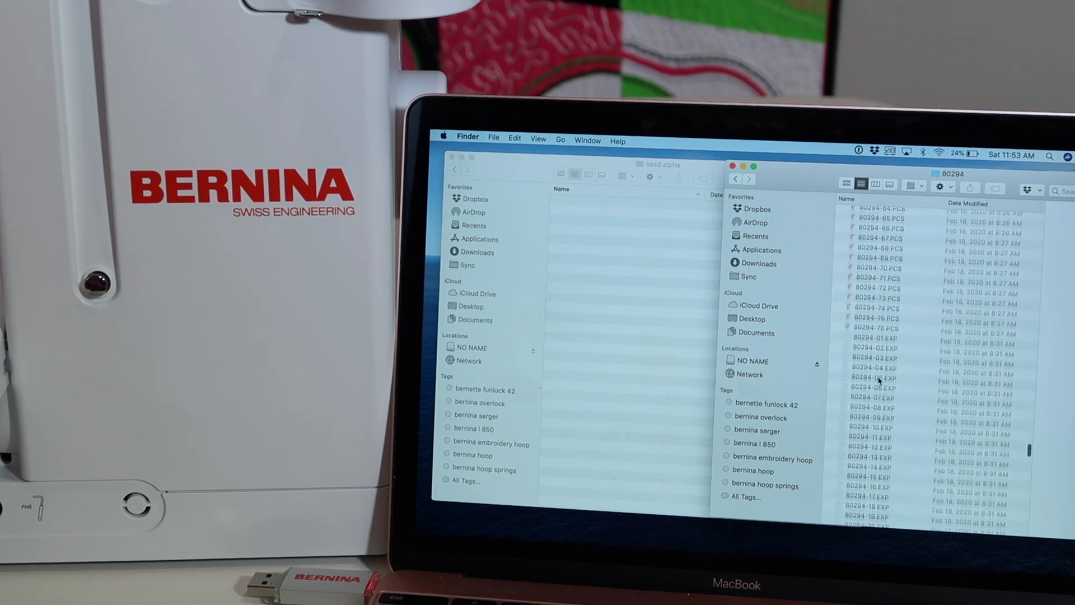
click(874, 323)
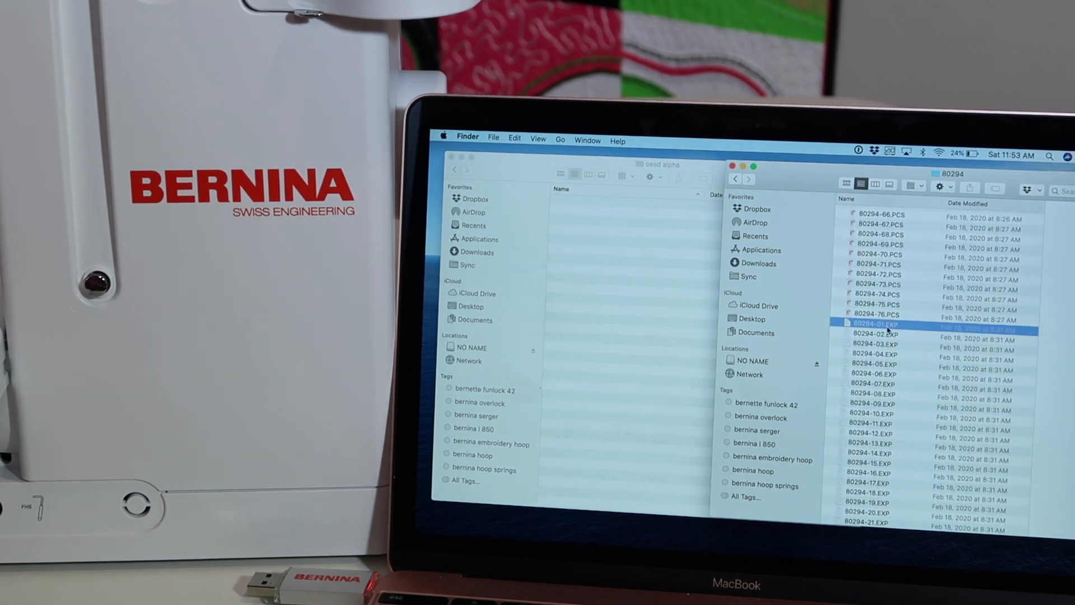
click(877, 334)
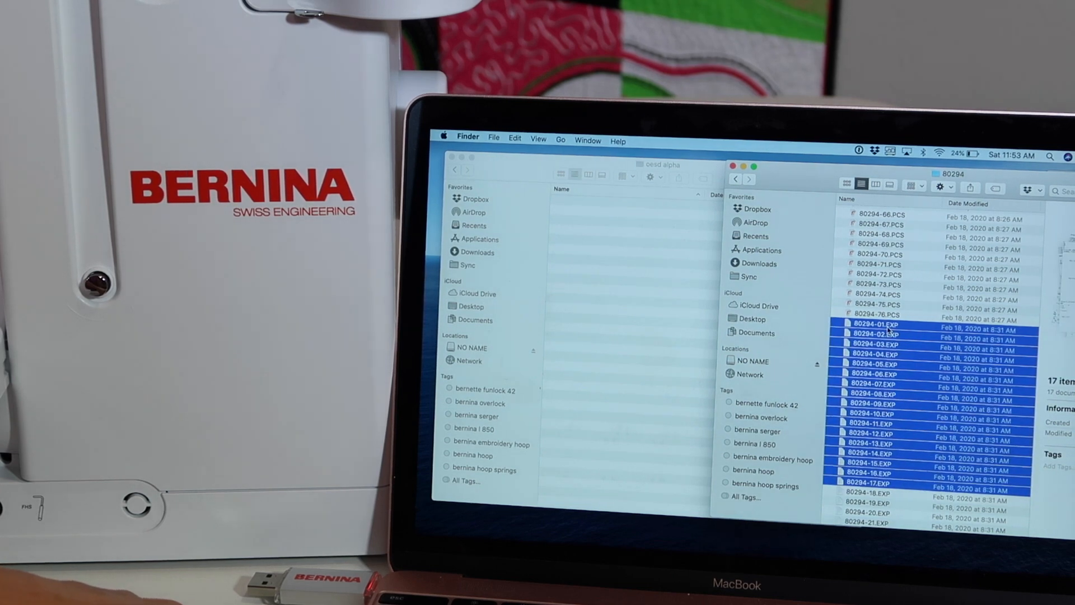
scroll(down, 3)
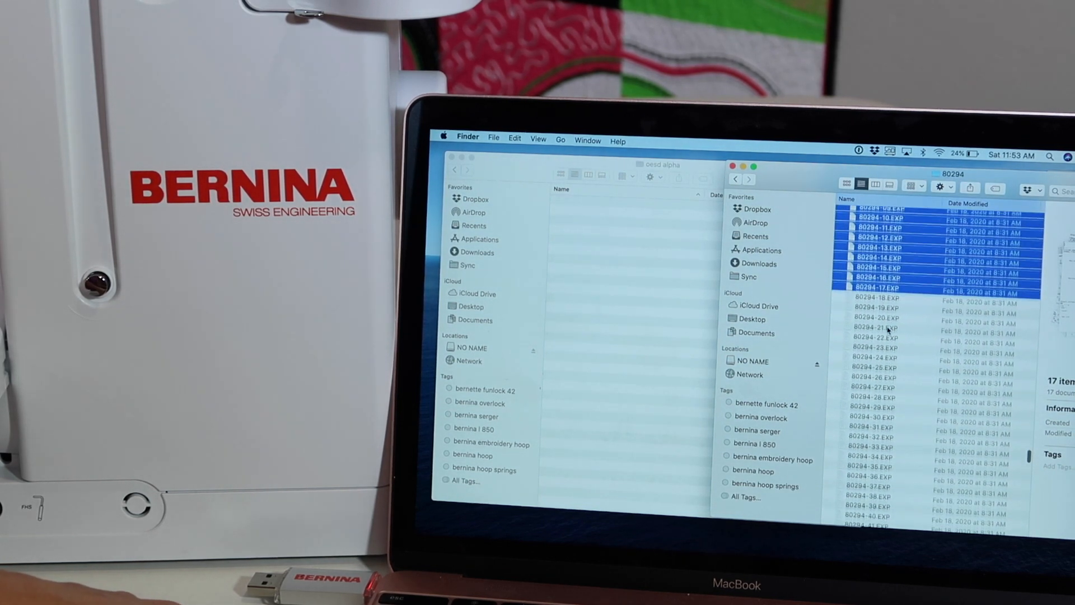
scroll(down, 3)
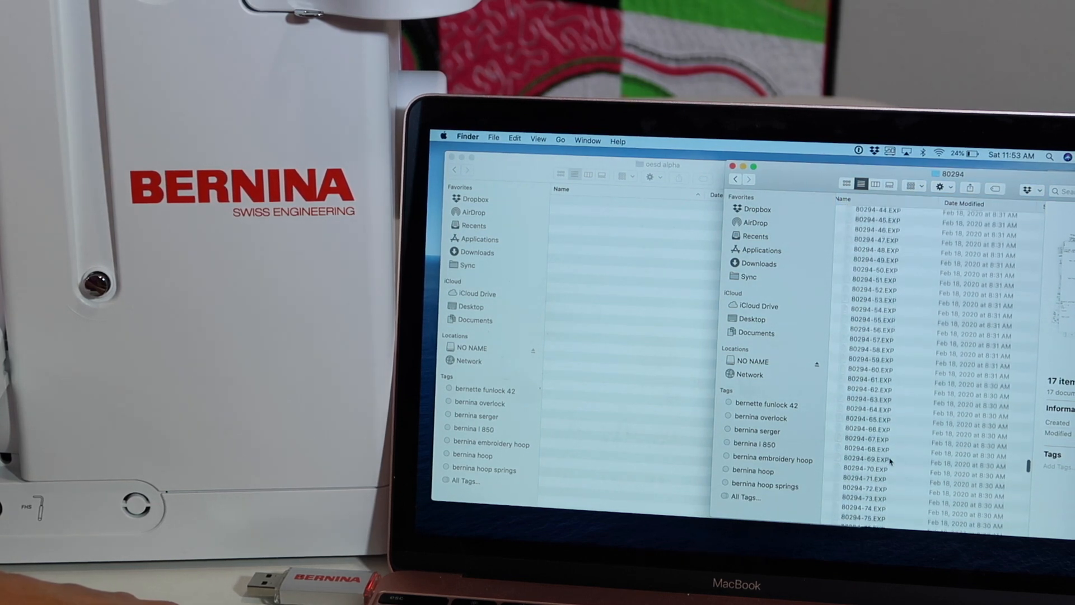
scroll(down, 3)
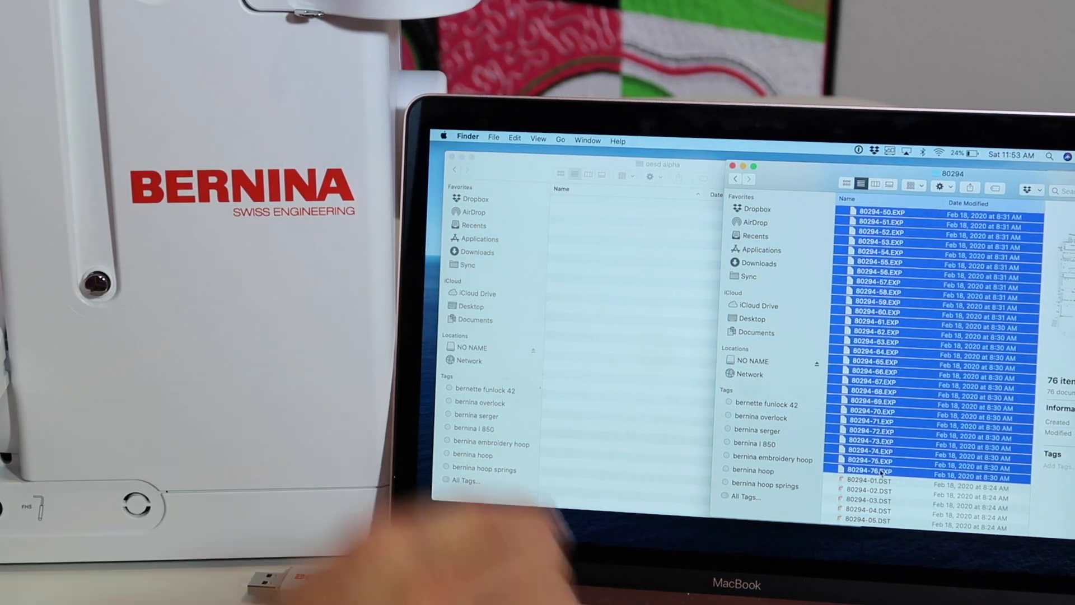
- Copy the 76 selected EXP files and paste them into the oesd alpha window
click(515, 140)
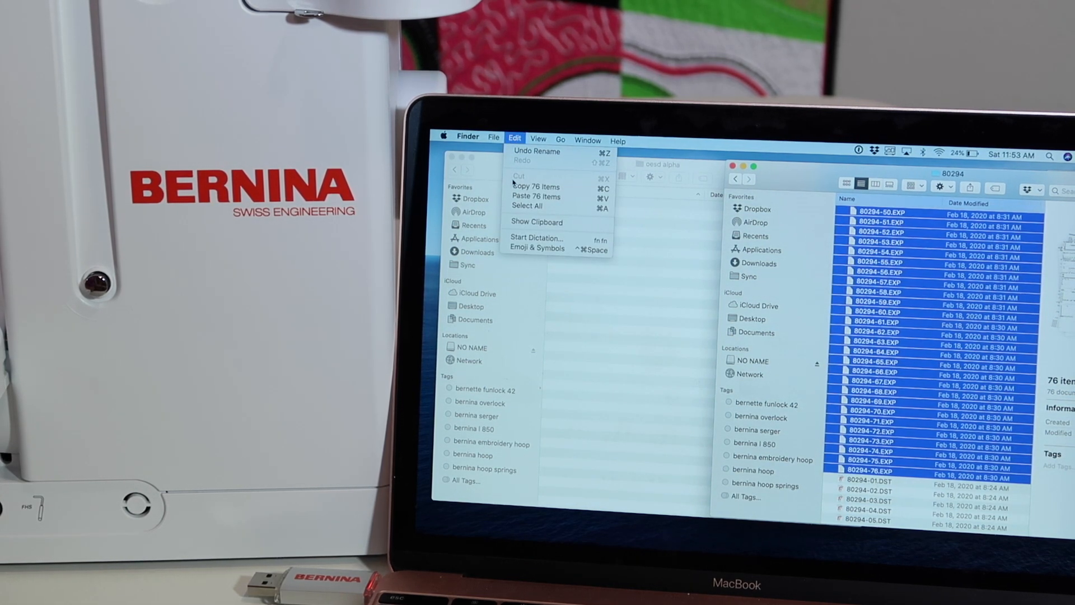
click(514, 140)
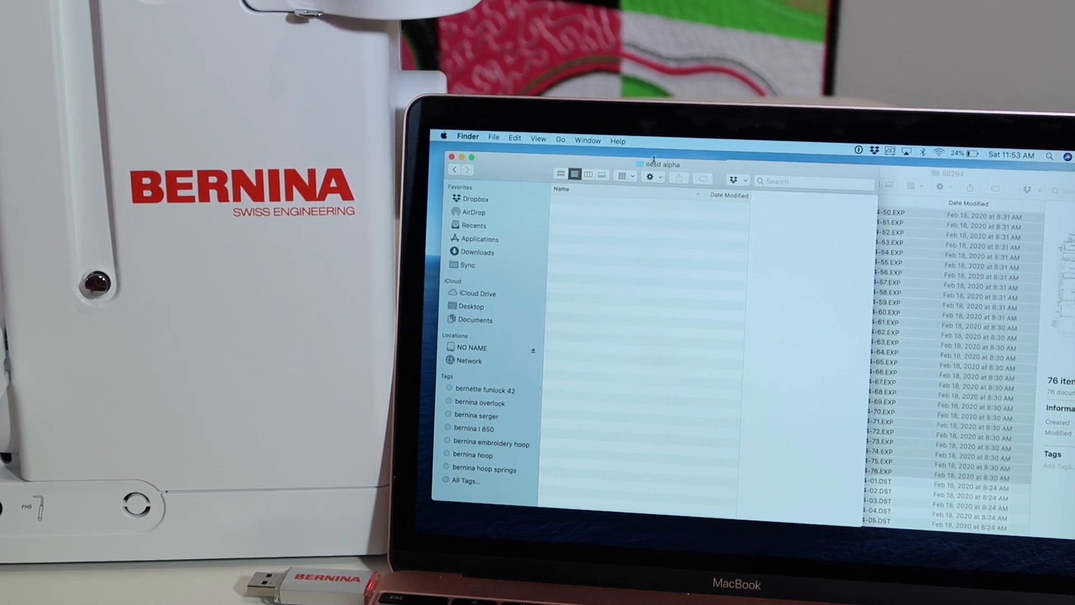
click(514, 141)
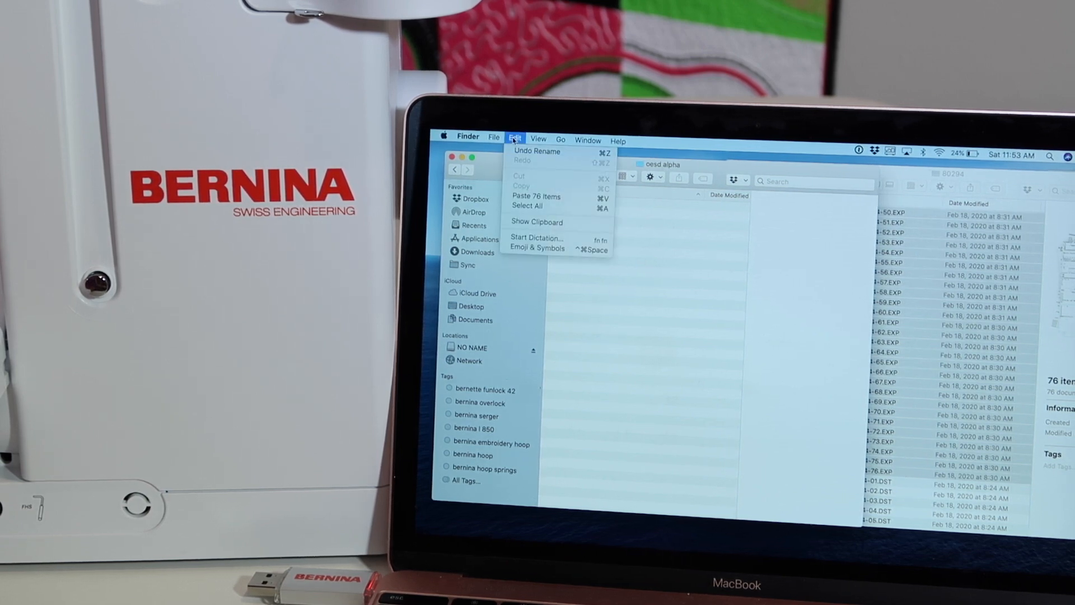
click(513, 140)
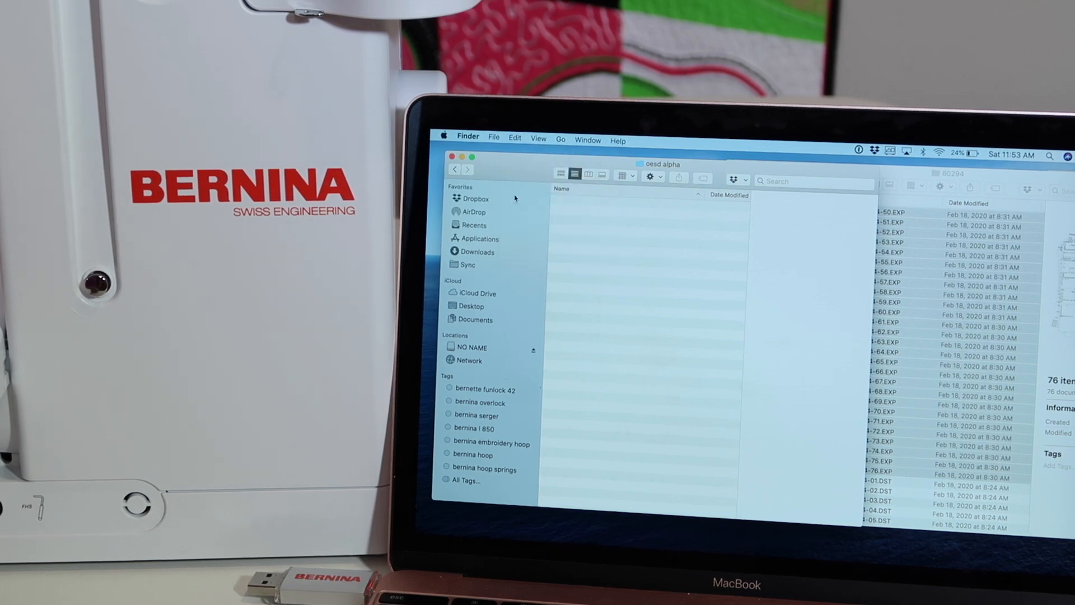